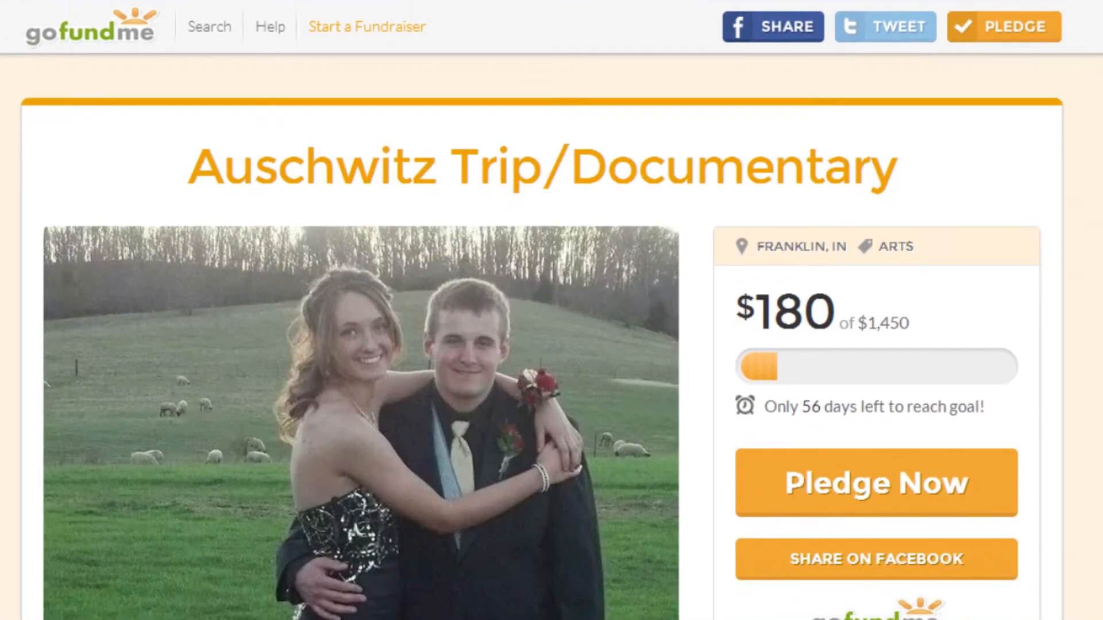
pyautogui.scroll(-3)
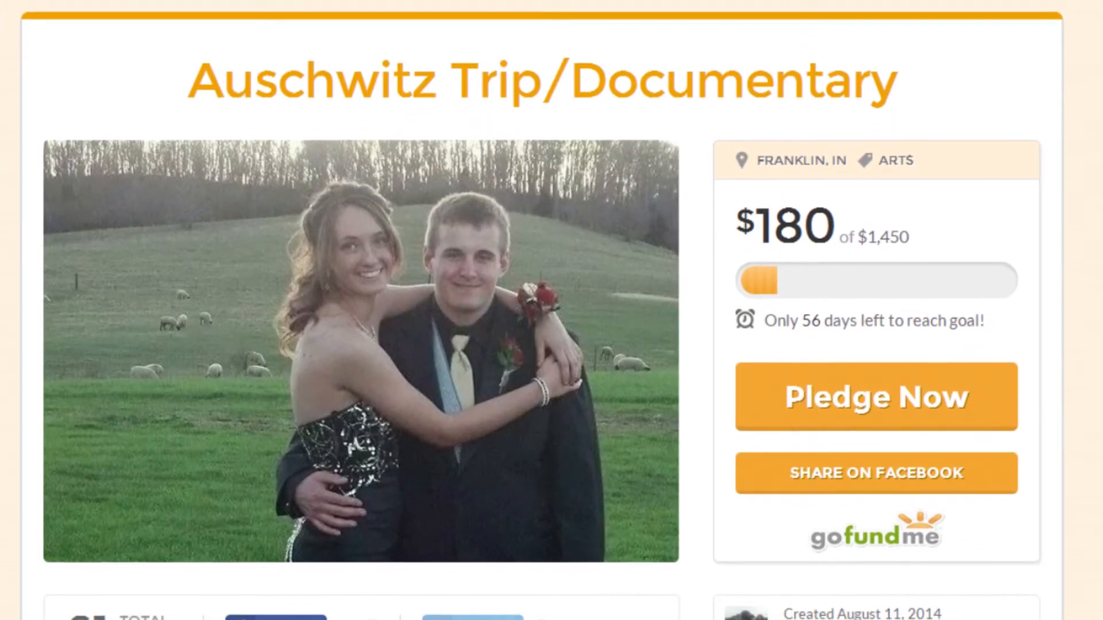
pyautogui.scroll(-3)
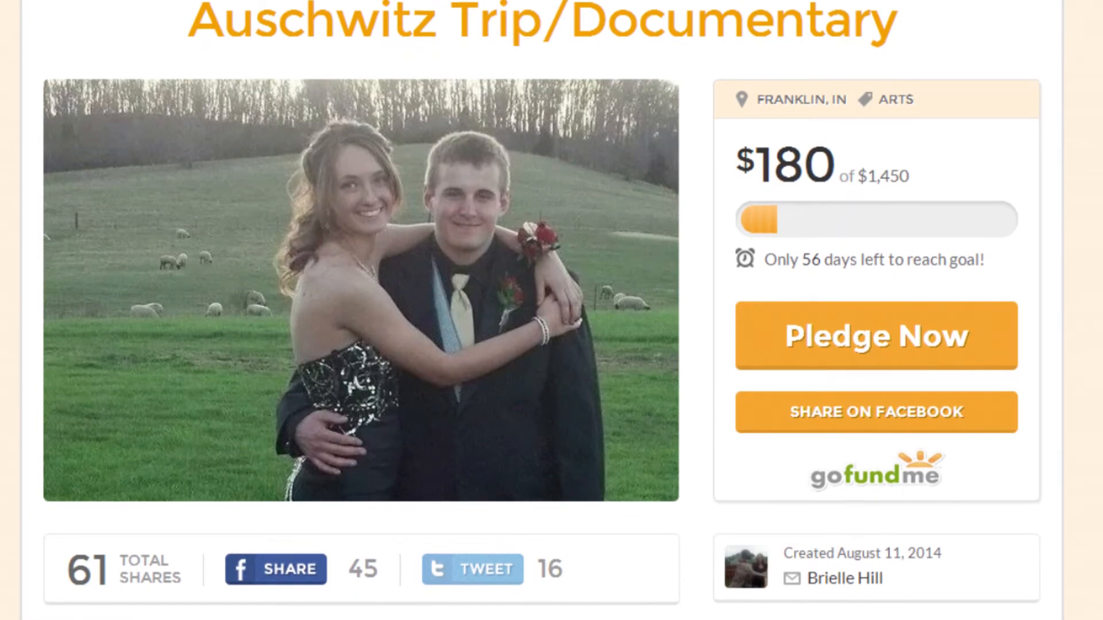